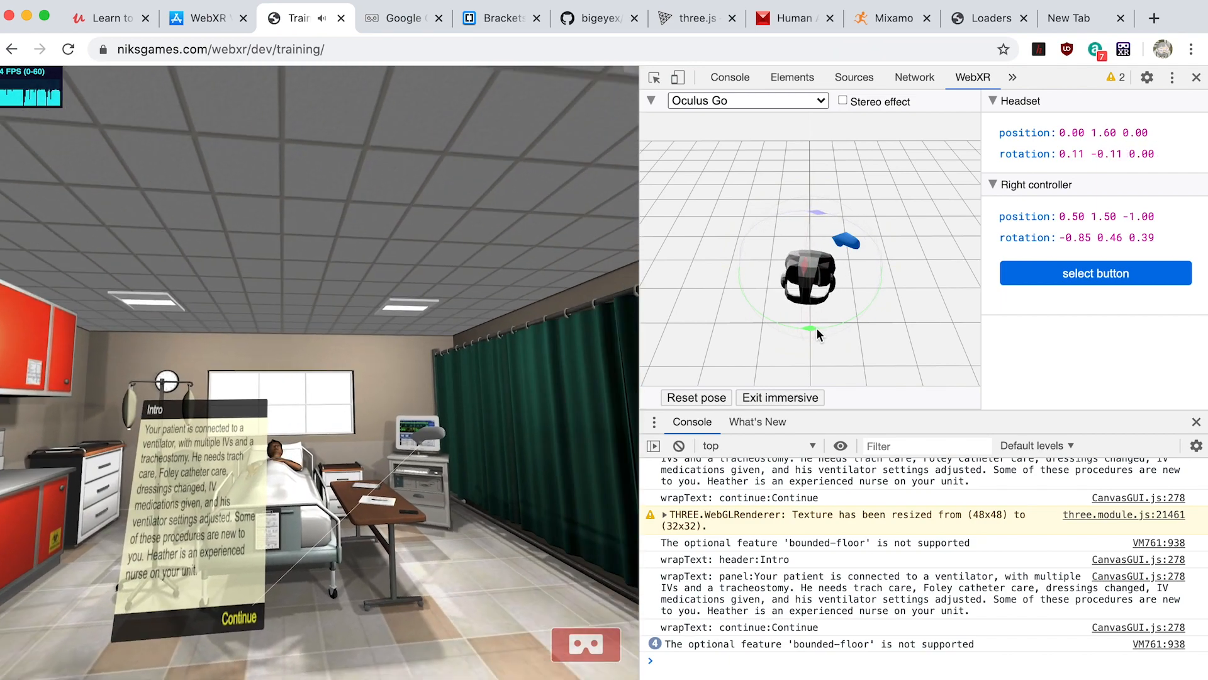
- Switch to the Google Cardboard tab and scroll down through the page
{"action": "left_click", "coordinate": [402, 18]}
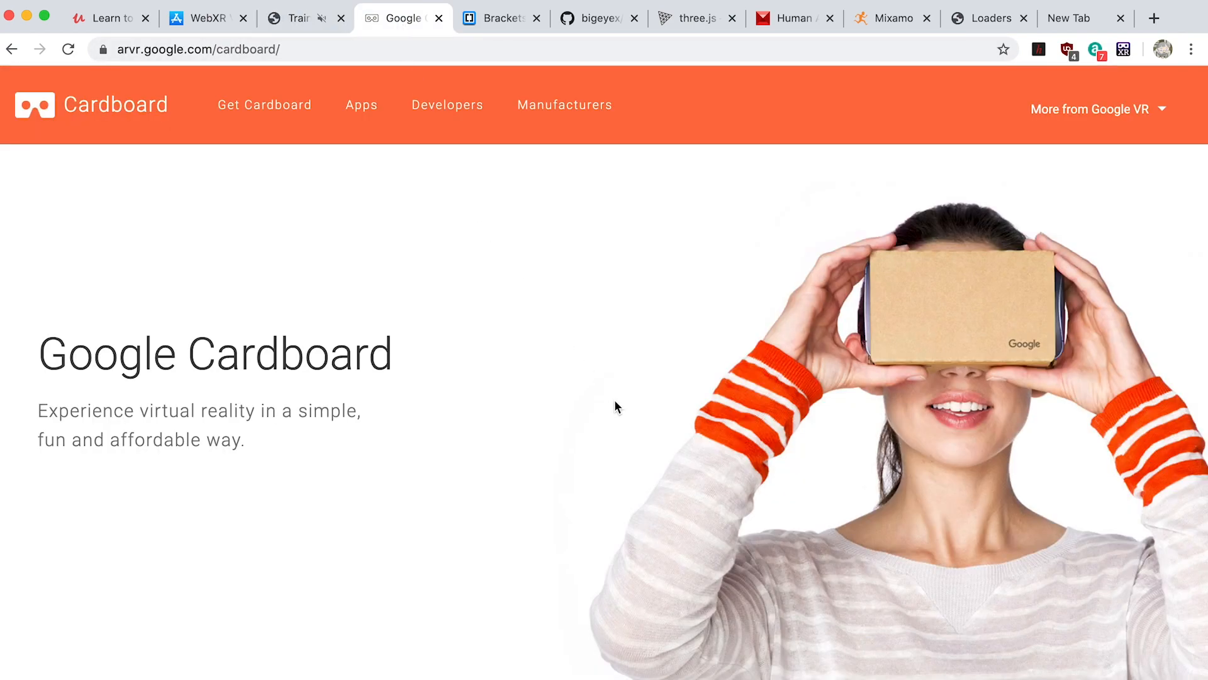
{"action": "scroll", "scroll_direction": "down", "scroll_amount": 3}
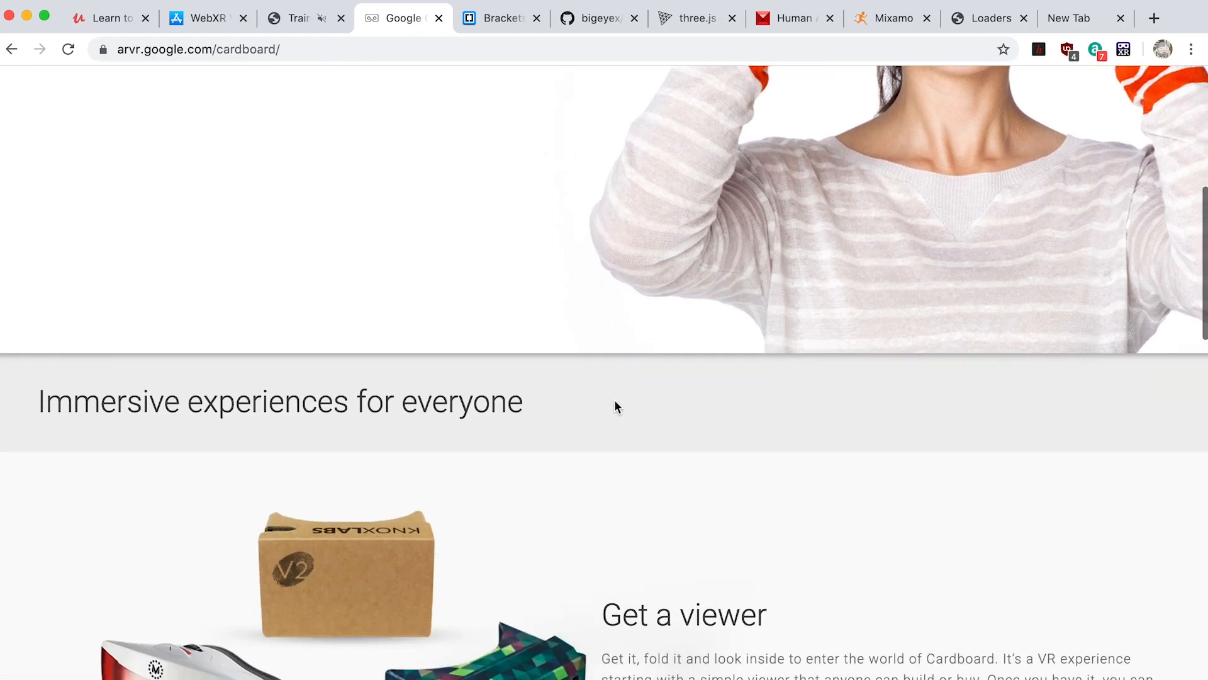
{"action": "scroll", "scroll_direction": "down", "scroll_amount": 3}
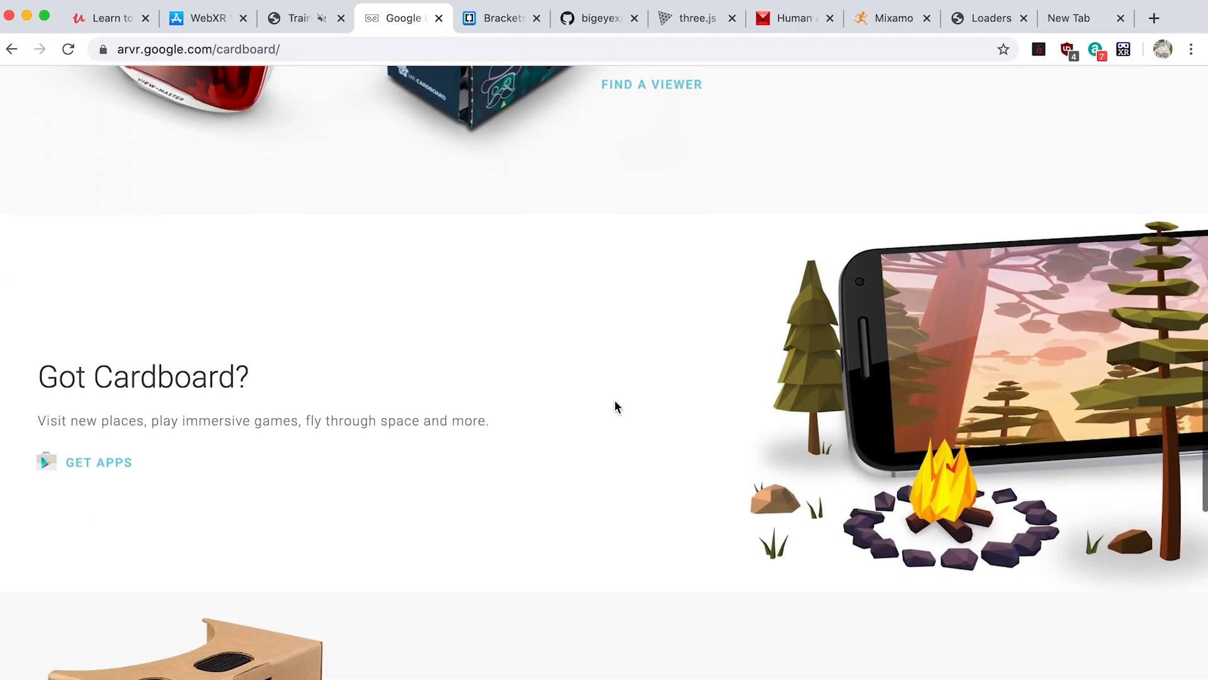
{"action": "scroll", "scroll_direction": "down", "scroll_amount": 3}
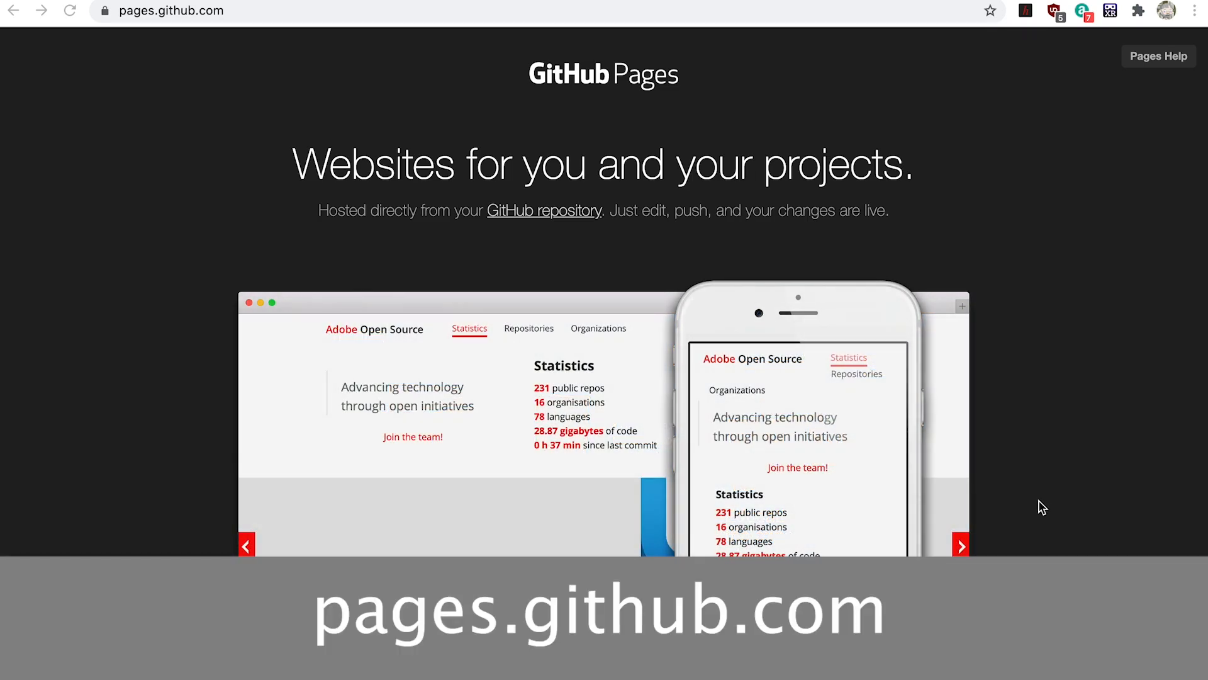
- Go to the GitHub Desktop download site and scroll down the page
{"action": "left_click", "coordinate": [961, 545]}
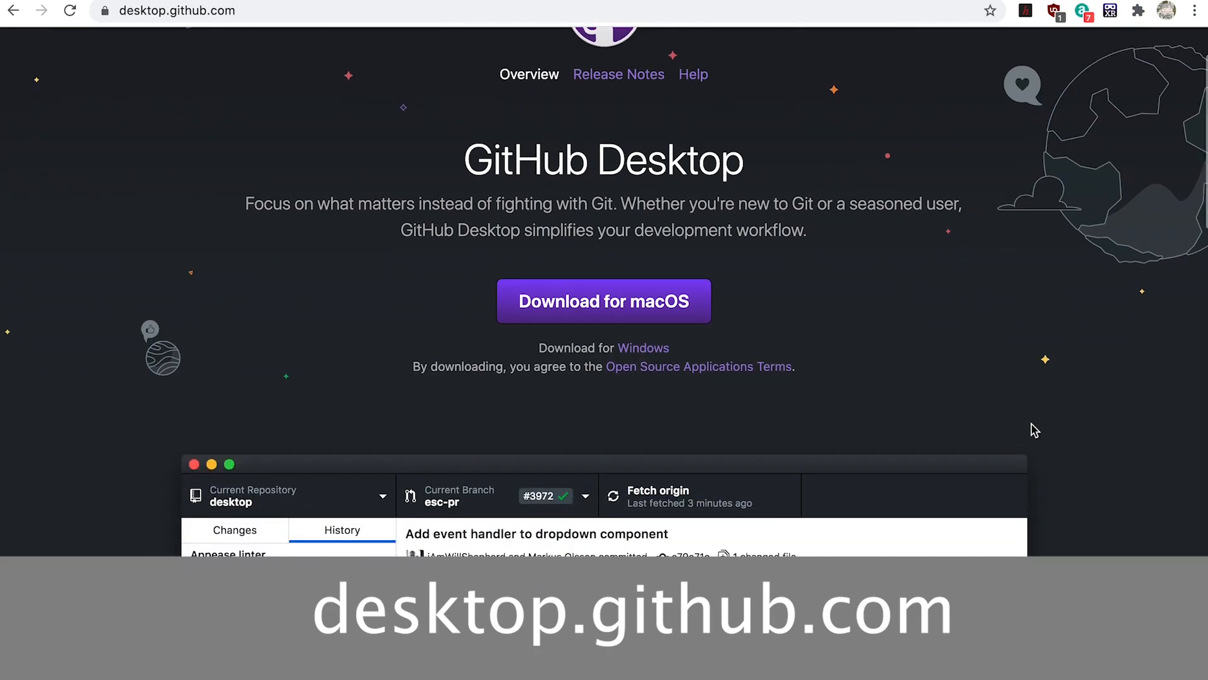
{"action": "scroll", "scroll_direction": "down", "scroll_amount": 3}
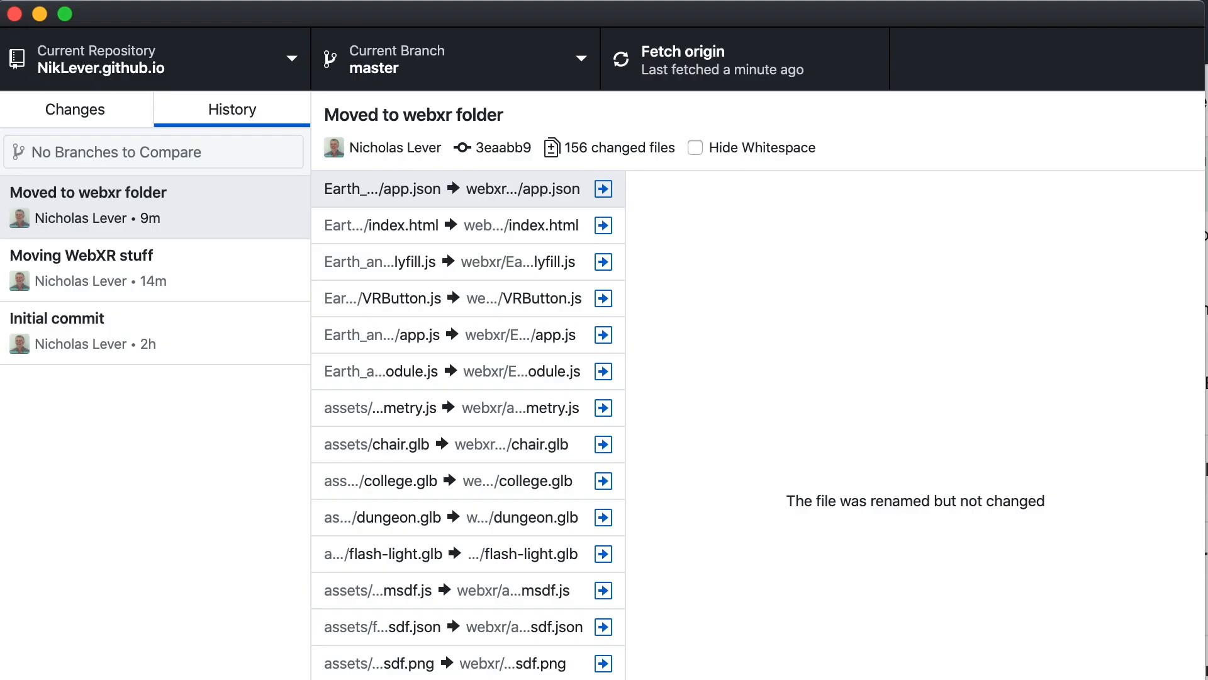
- Show the Human Alliance Proto Series store page's whole-character-group image
{"action": "left_click", "coordinate": [743, 59]}
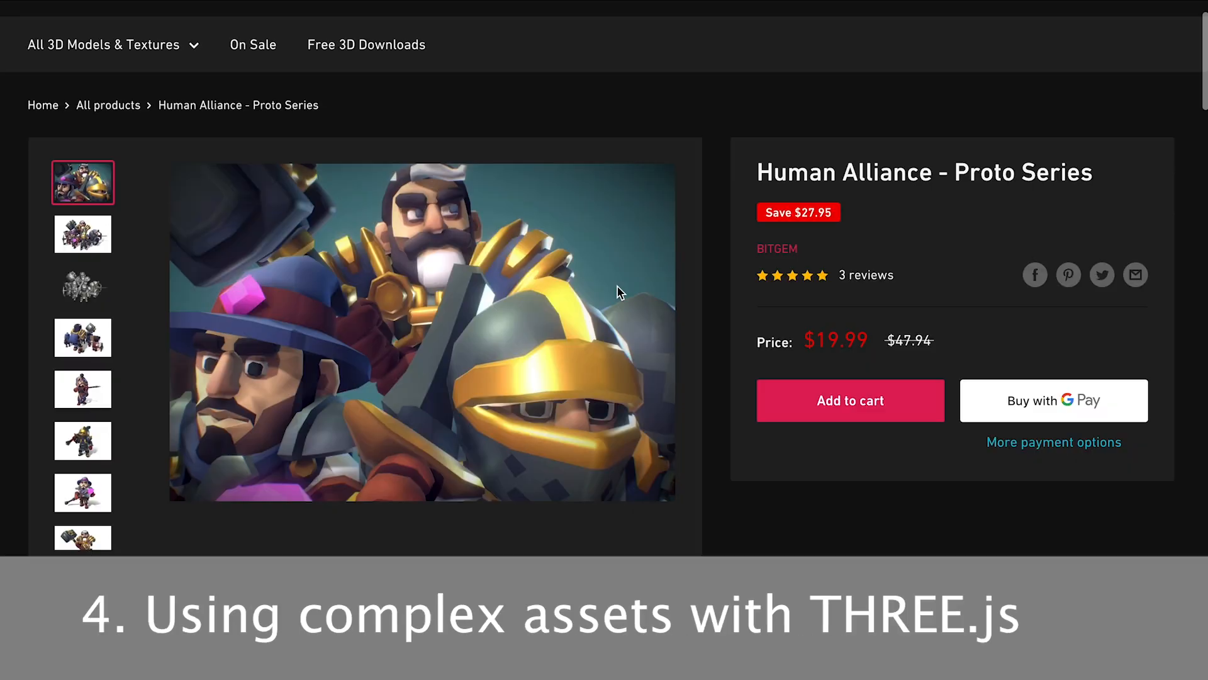
{"action": "left_click", "coordinate": [83, 233]}
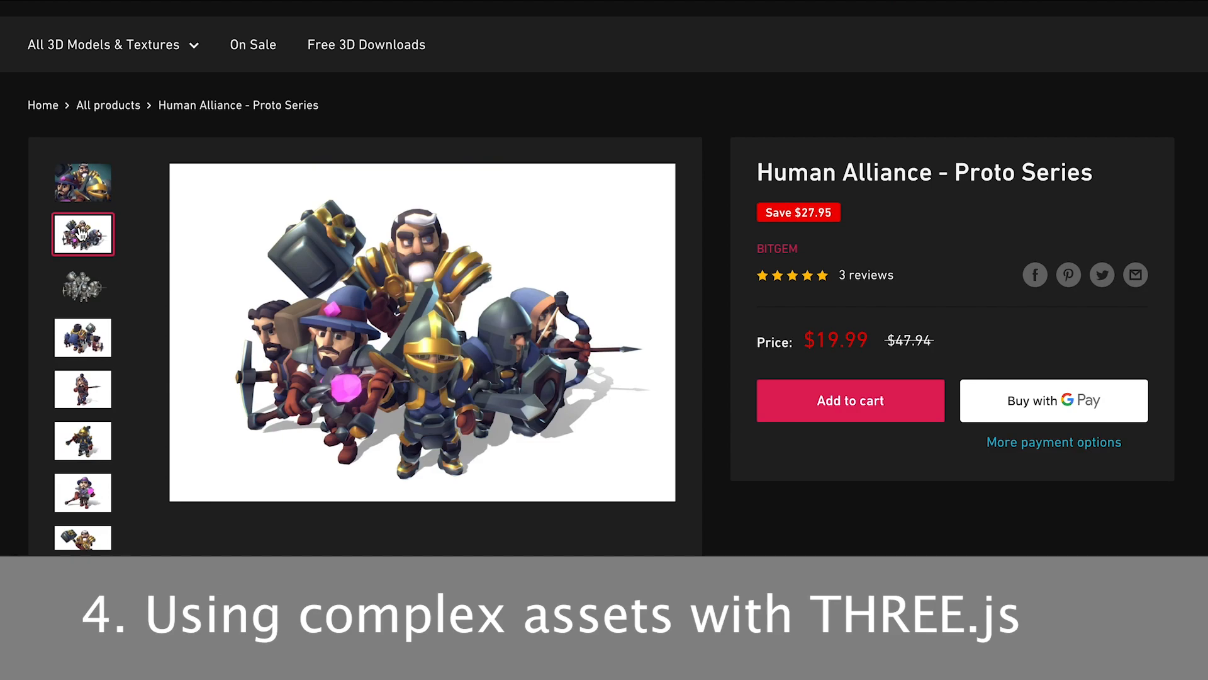